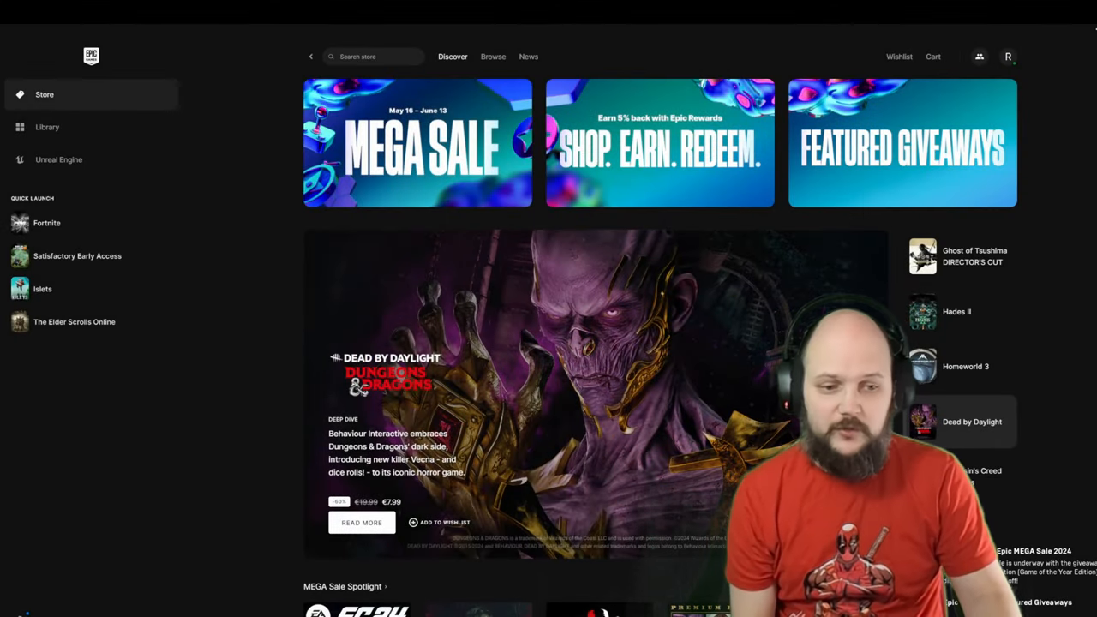
Scroll the Store Discover page down to the Free Games section showing Dragon Age: Inquisition.
scroll(down, 3)
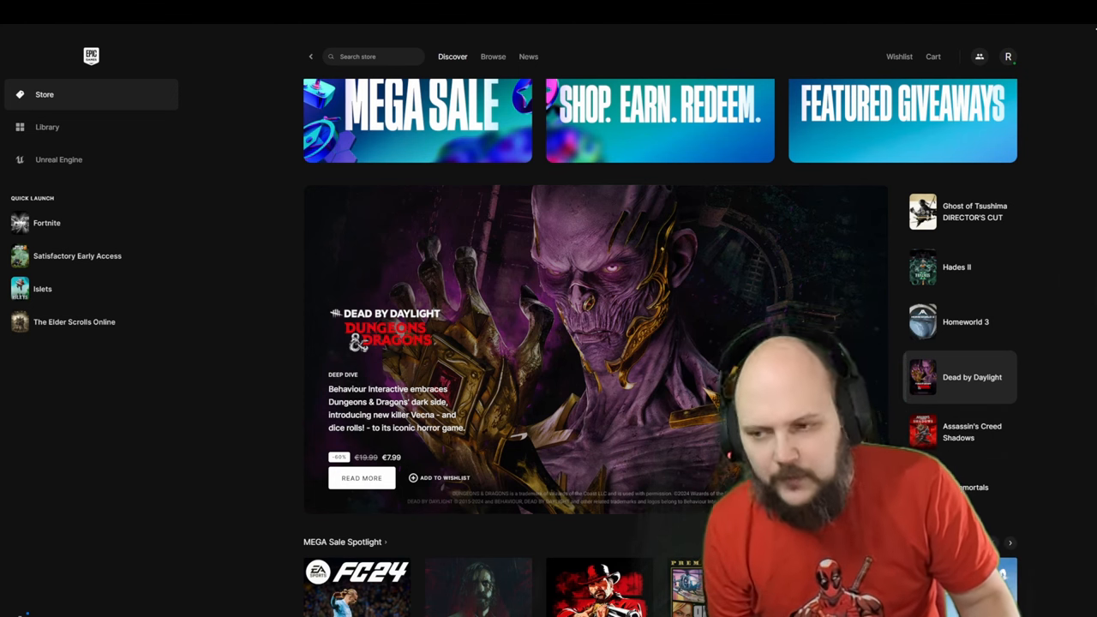
scroll(down, 3)
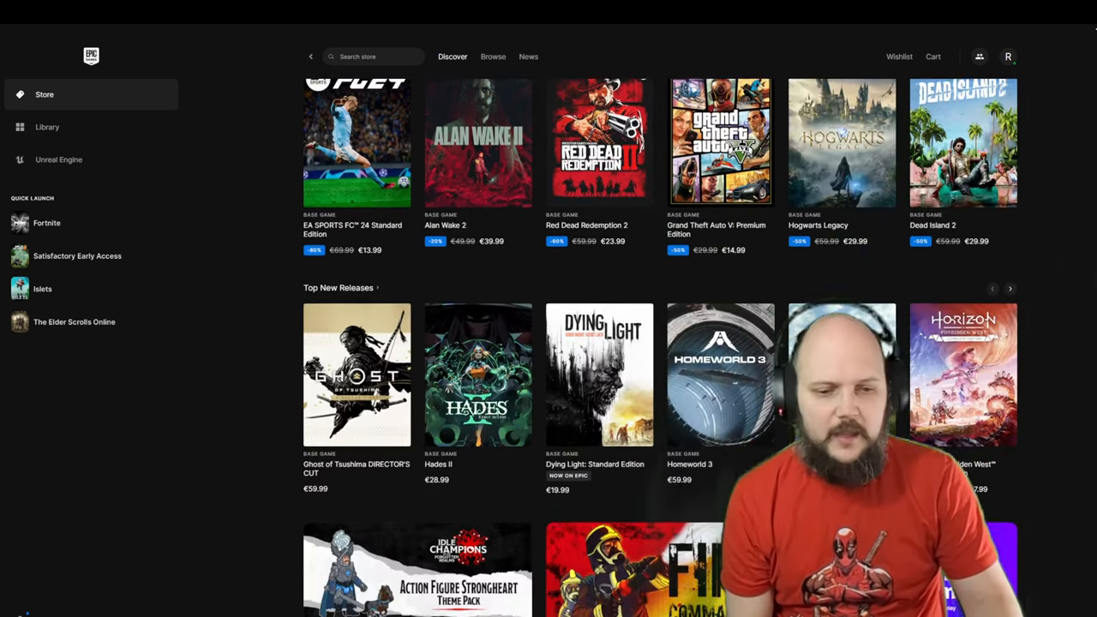
scroll(down, 3)
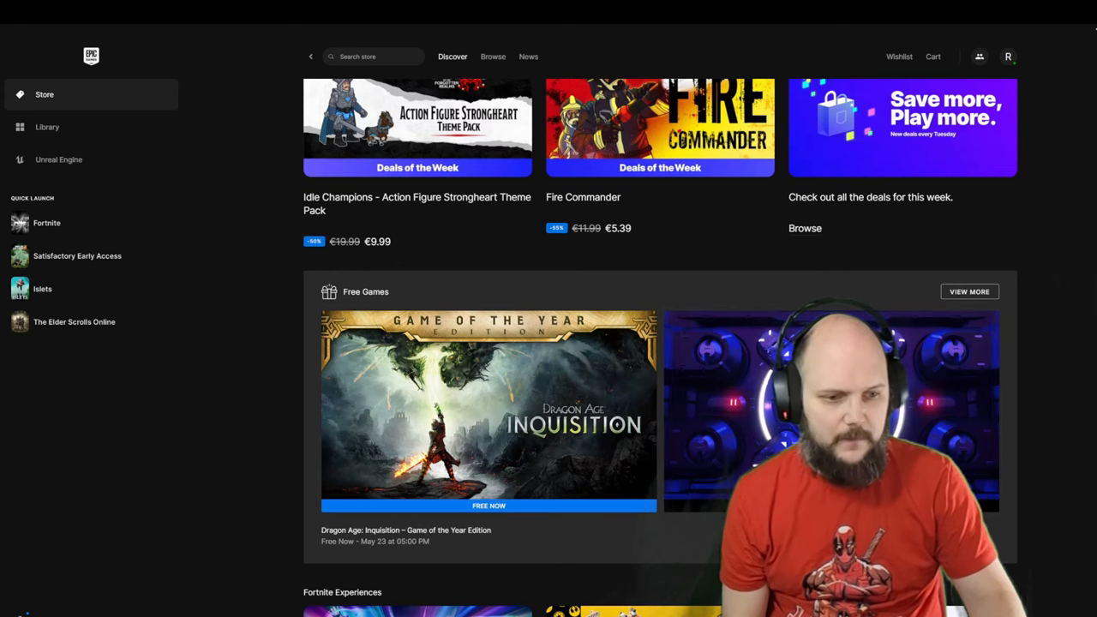
On Dragon Age: Inquisition's page, browse the gallery screenshots ending on the last character close-up.
scroll(down, 3)
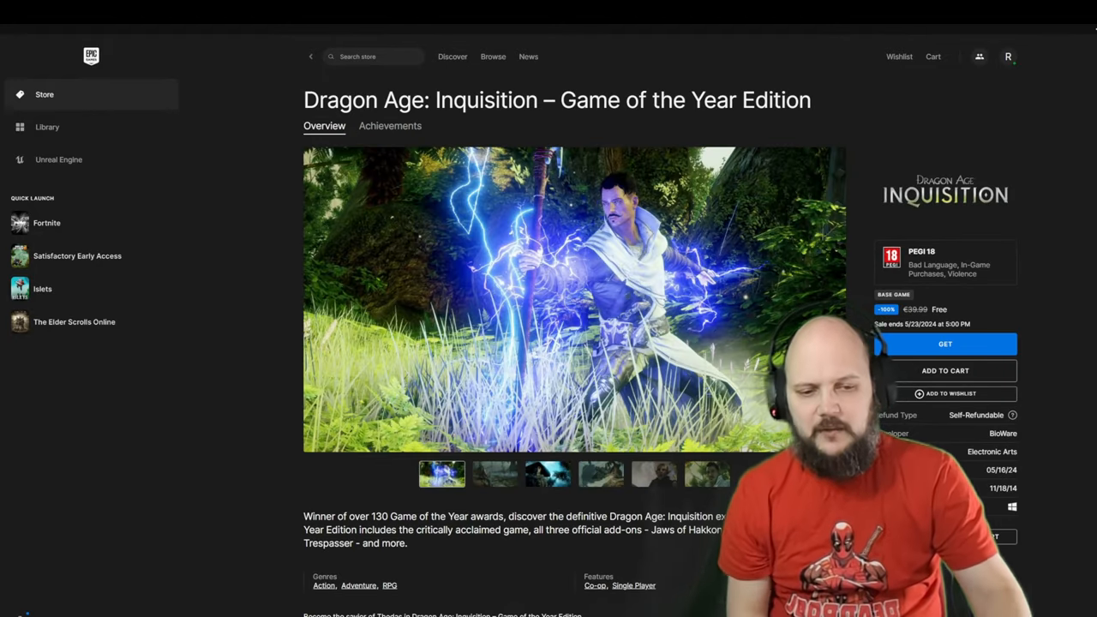
click(548, 474)
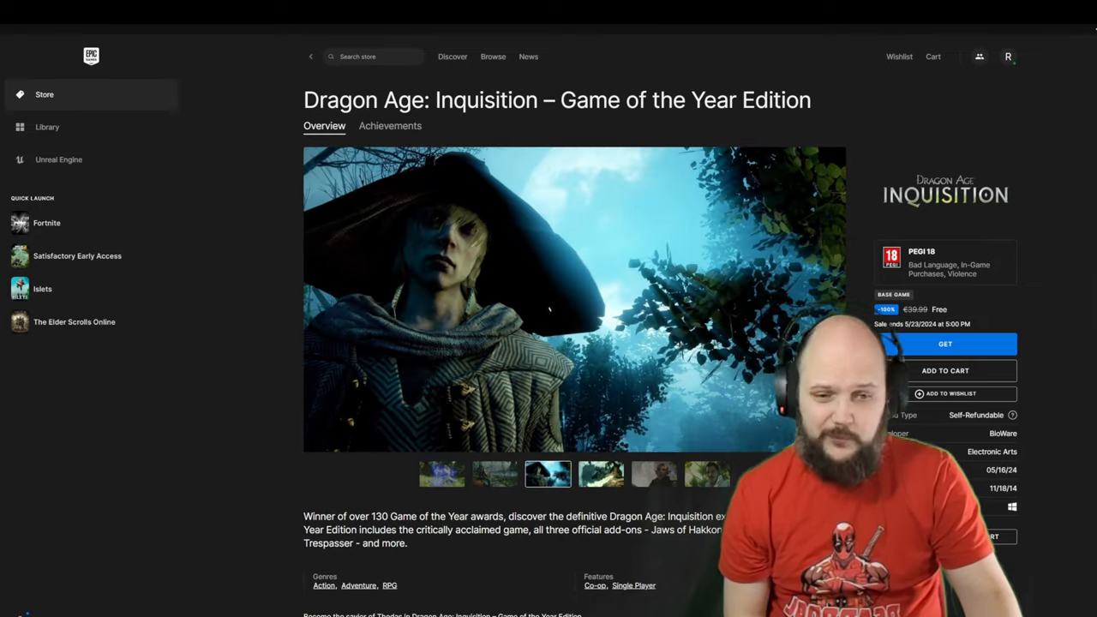
click(706, 476)
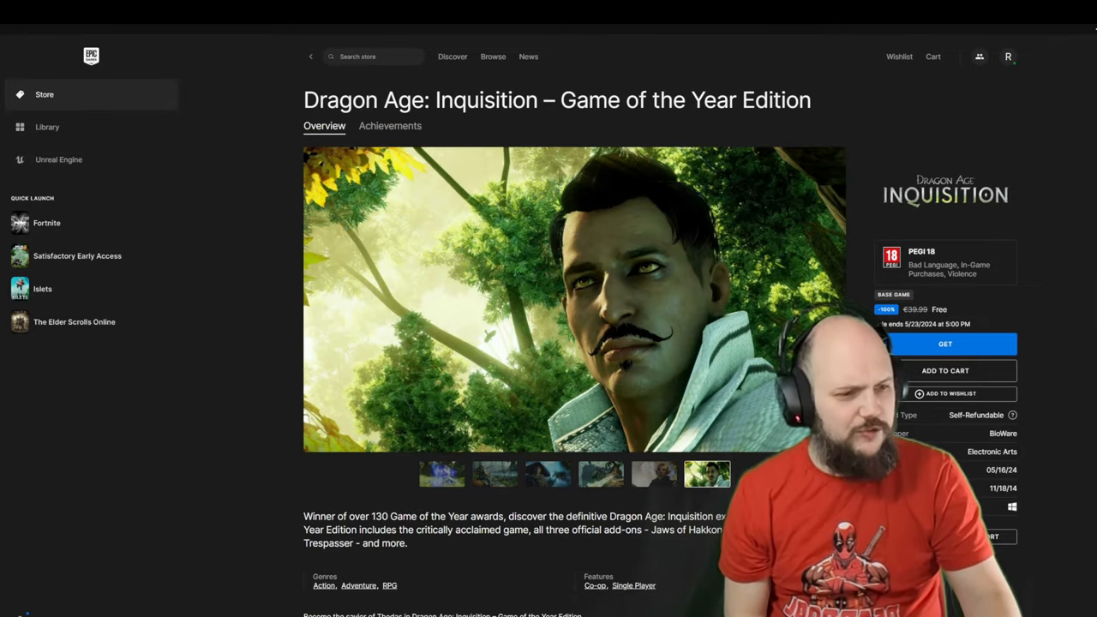
scroll(down, 3)
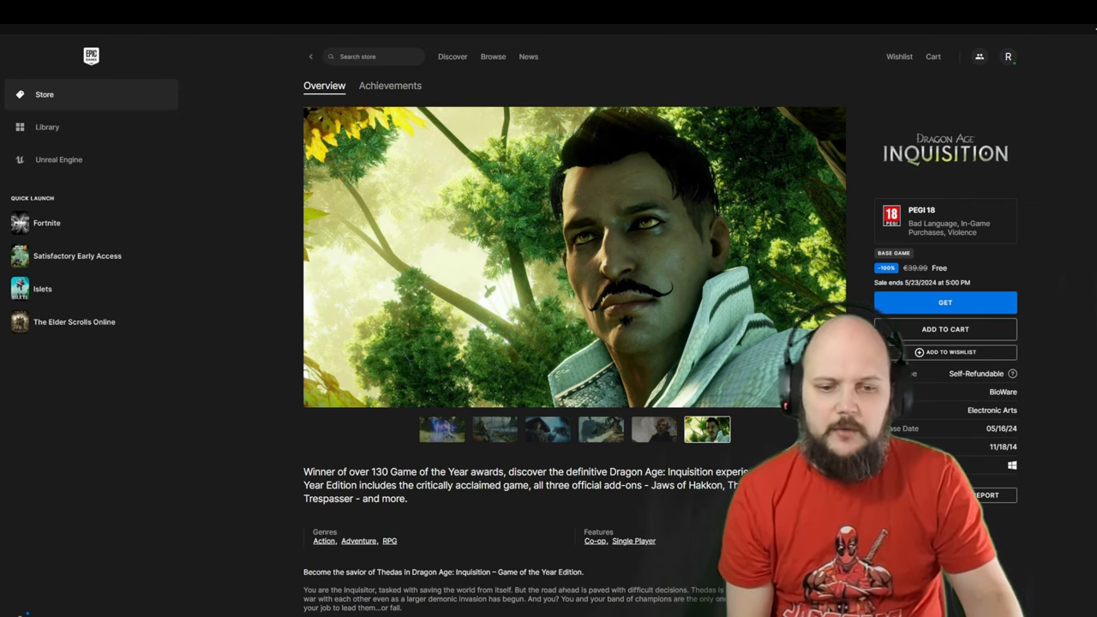
scroll(down, 3)
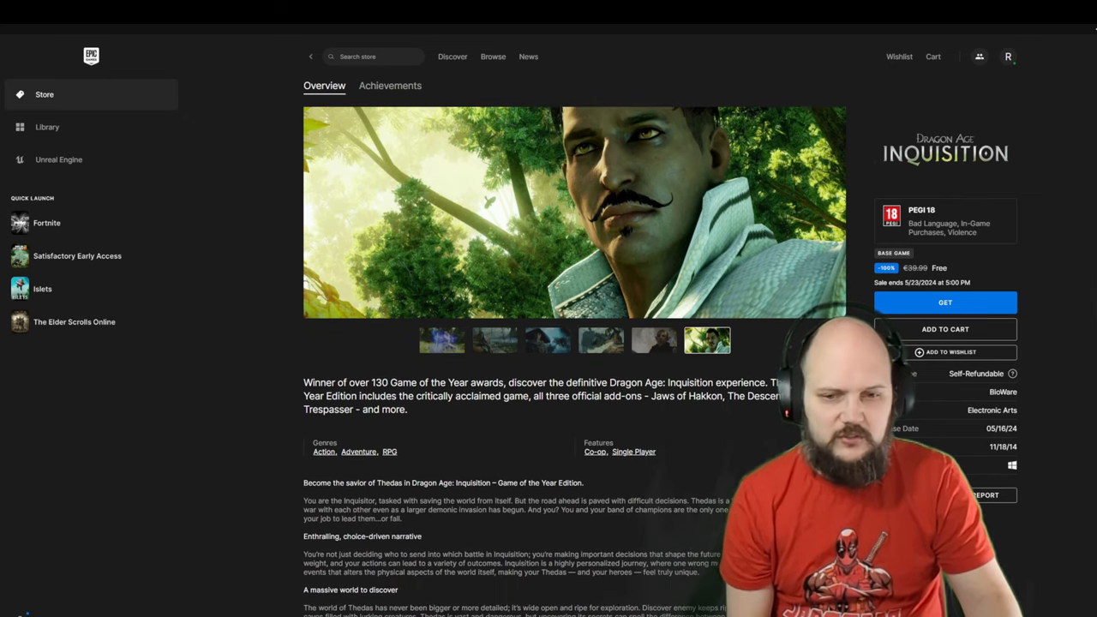
scroll(down, 3)
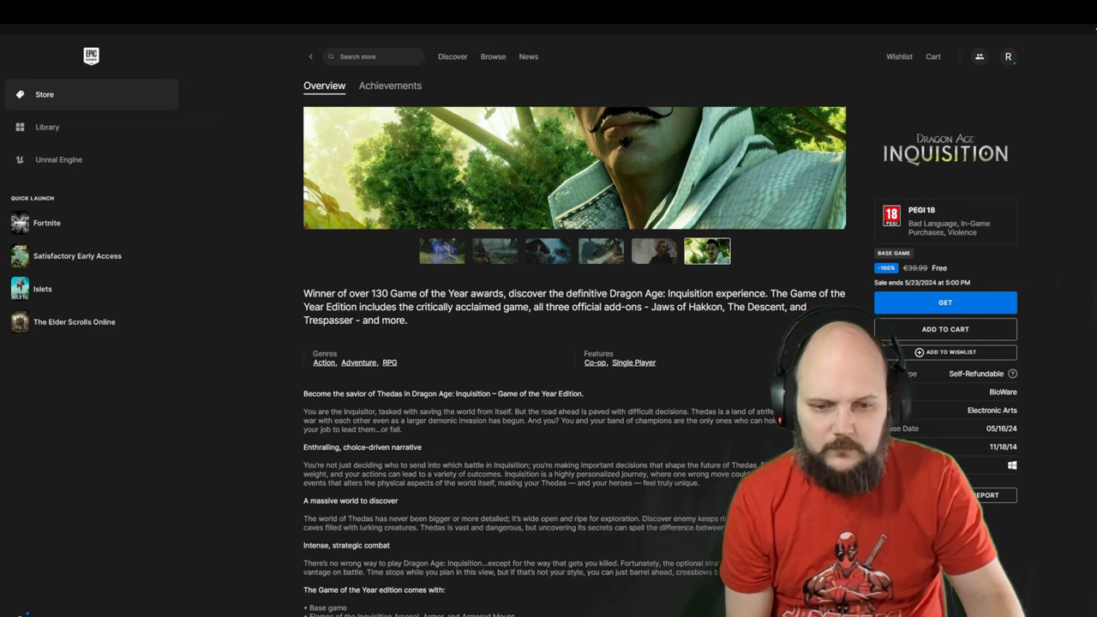
scroll(down, 3)
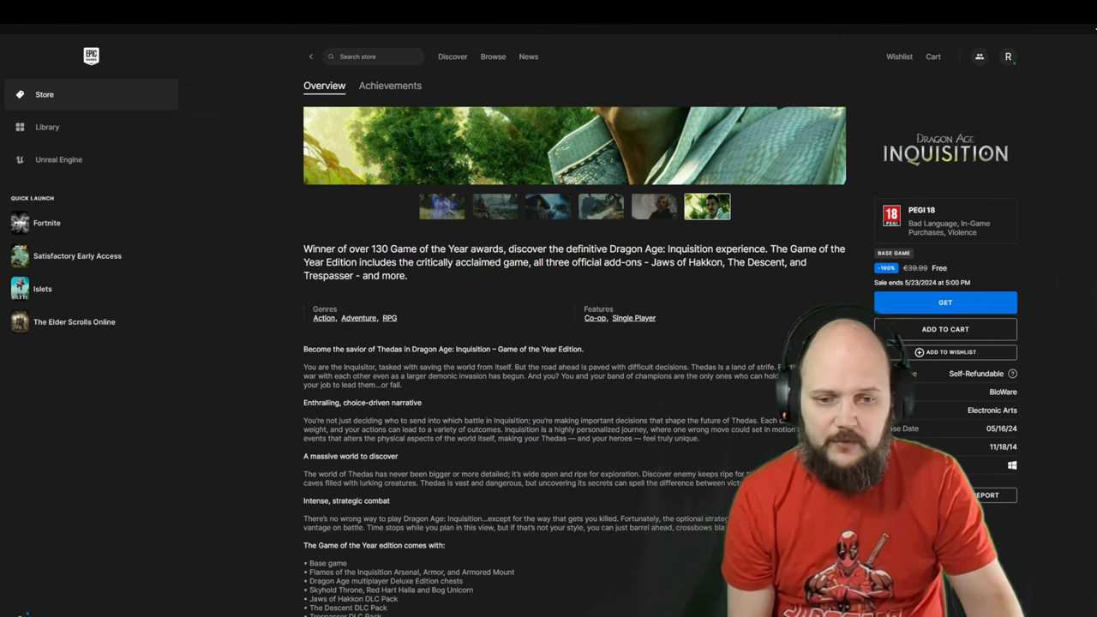
scroll(down, 3)
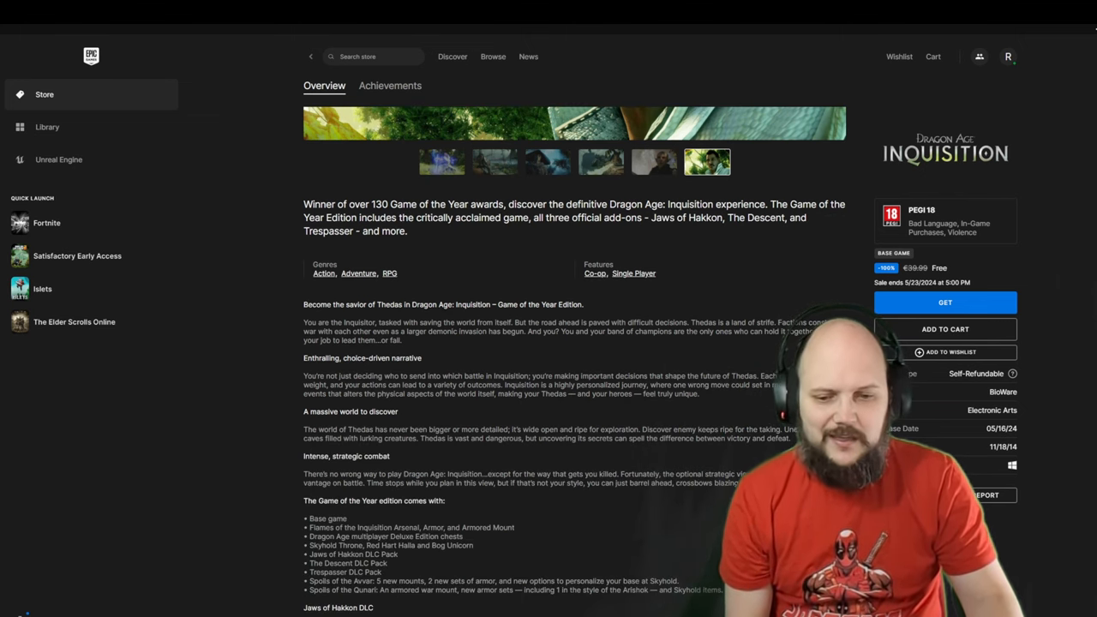
scroll(down, 3)
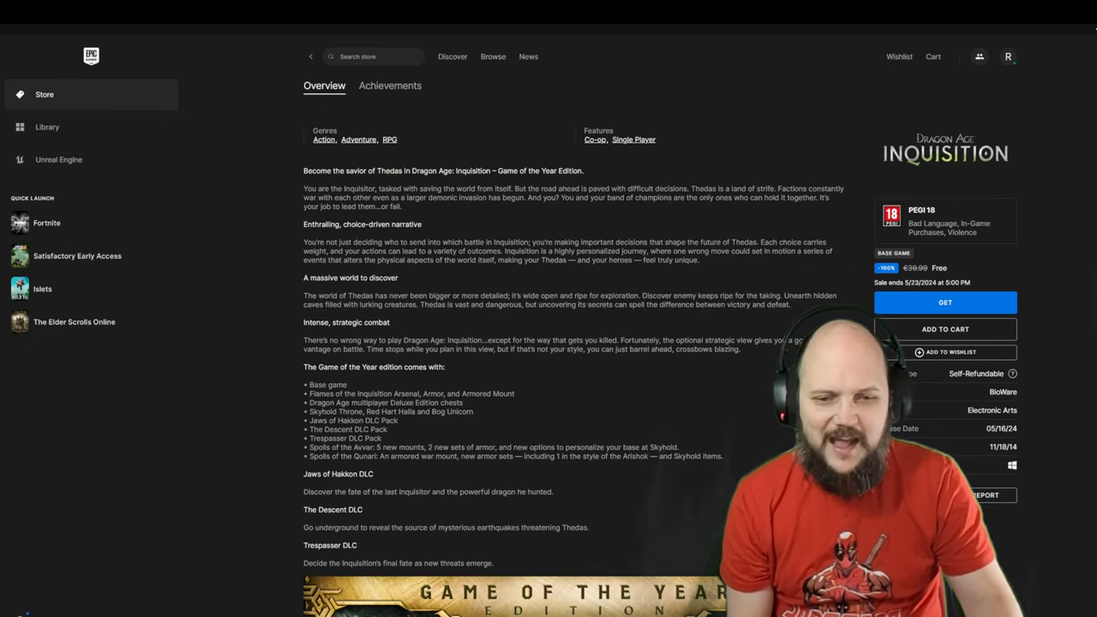
scroll(down, 3)
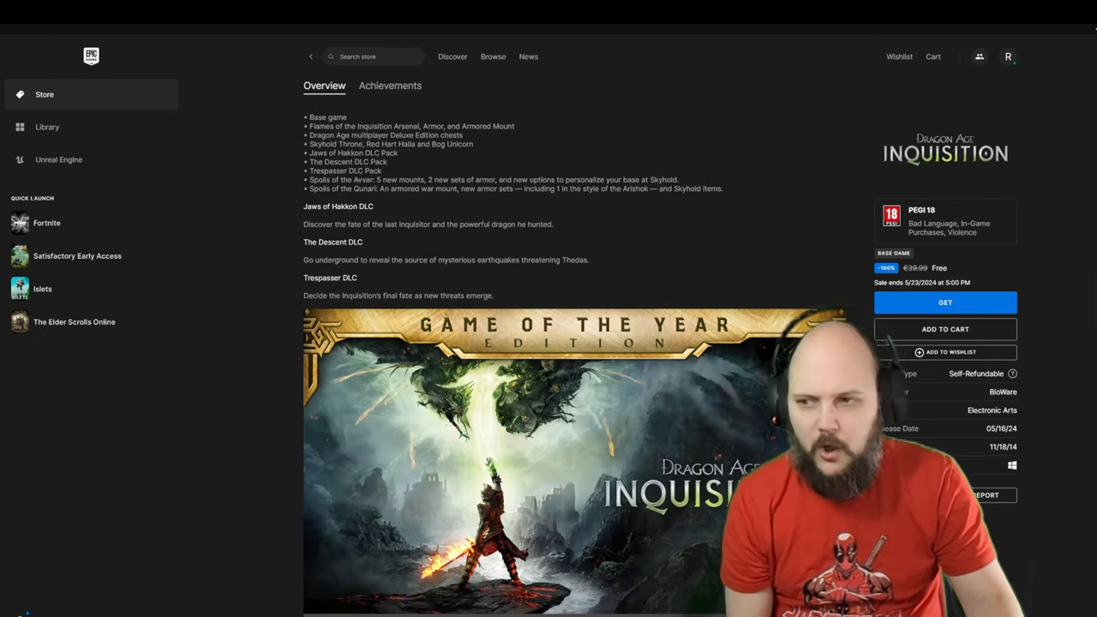
scroll(down, 3)
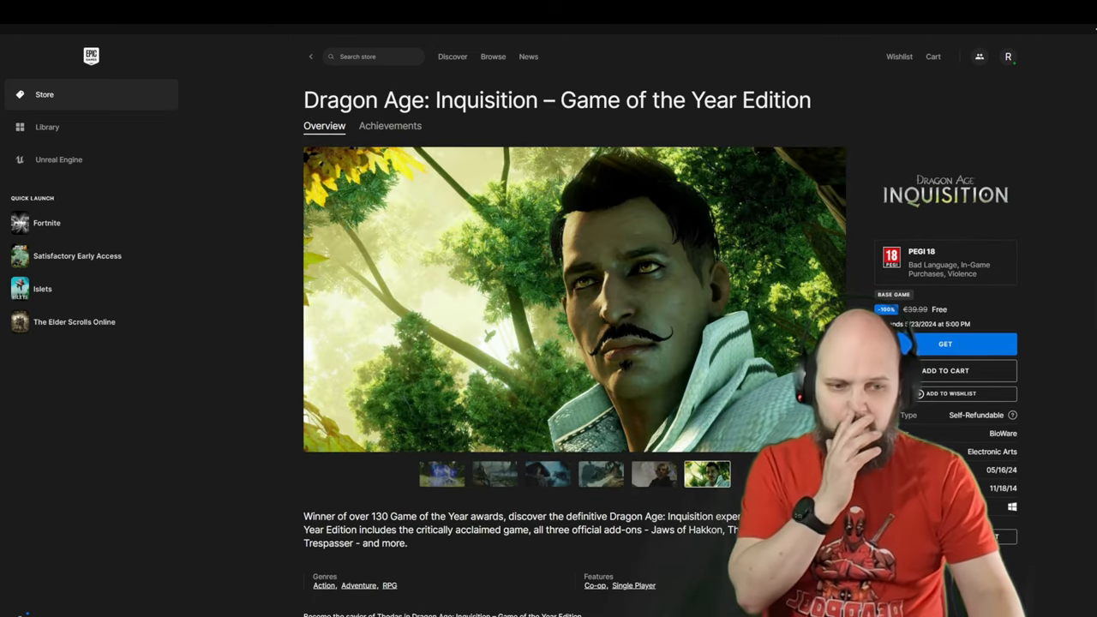
View the hooded character screenshot, then return to the first mage-casting-lightning screenshot.
click(653, 490)
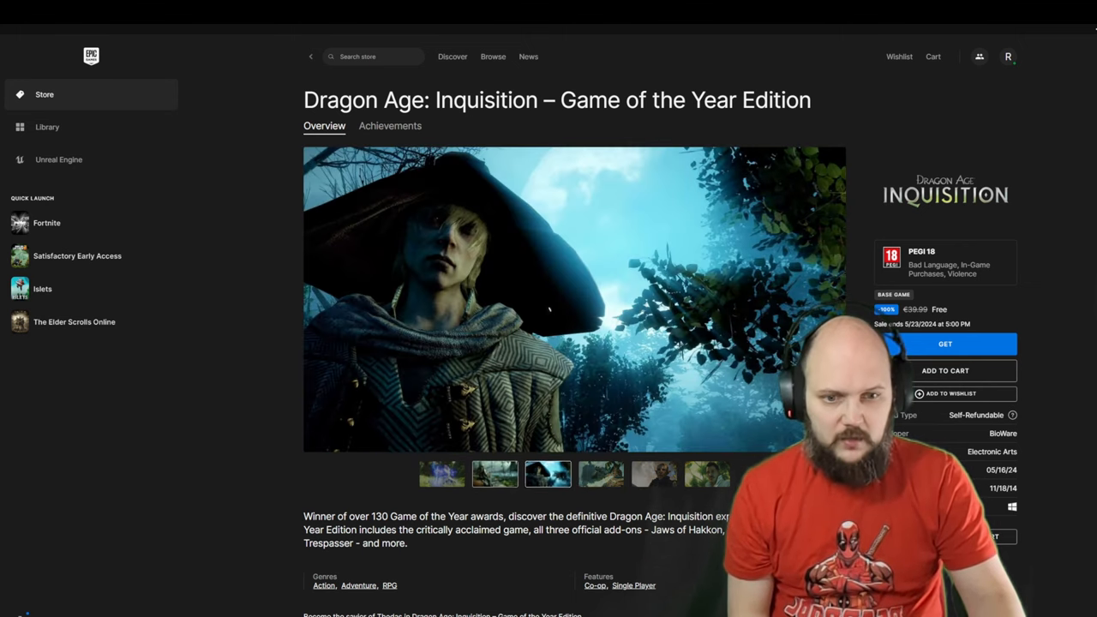
click(441, 475)
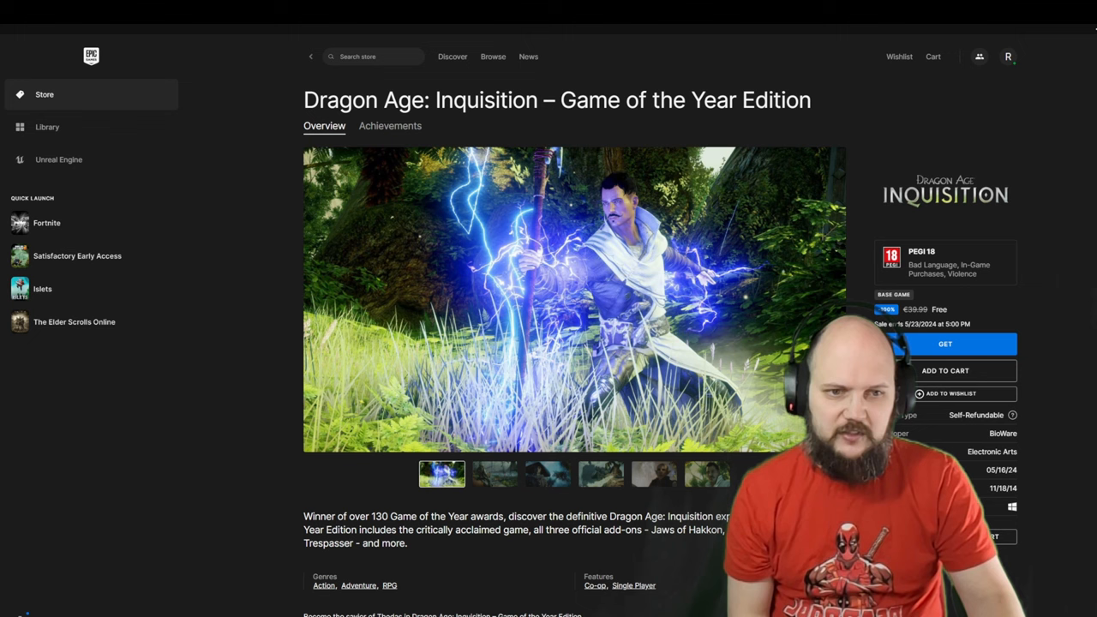